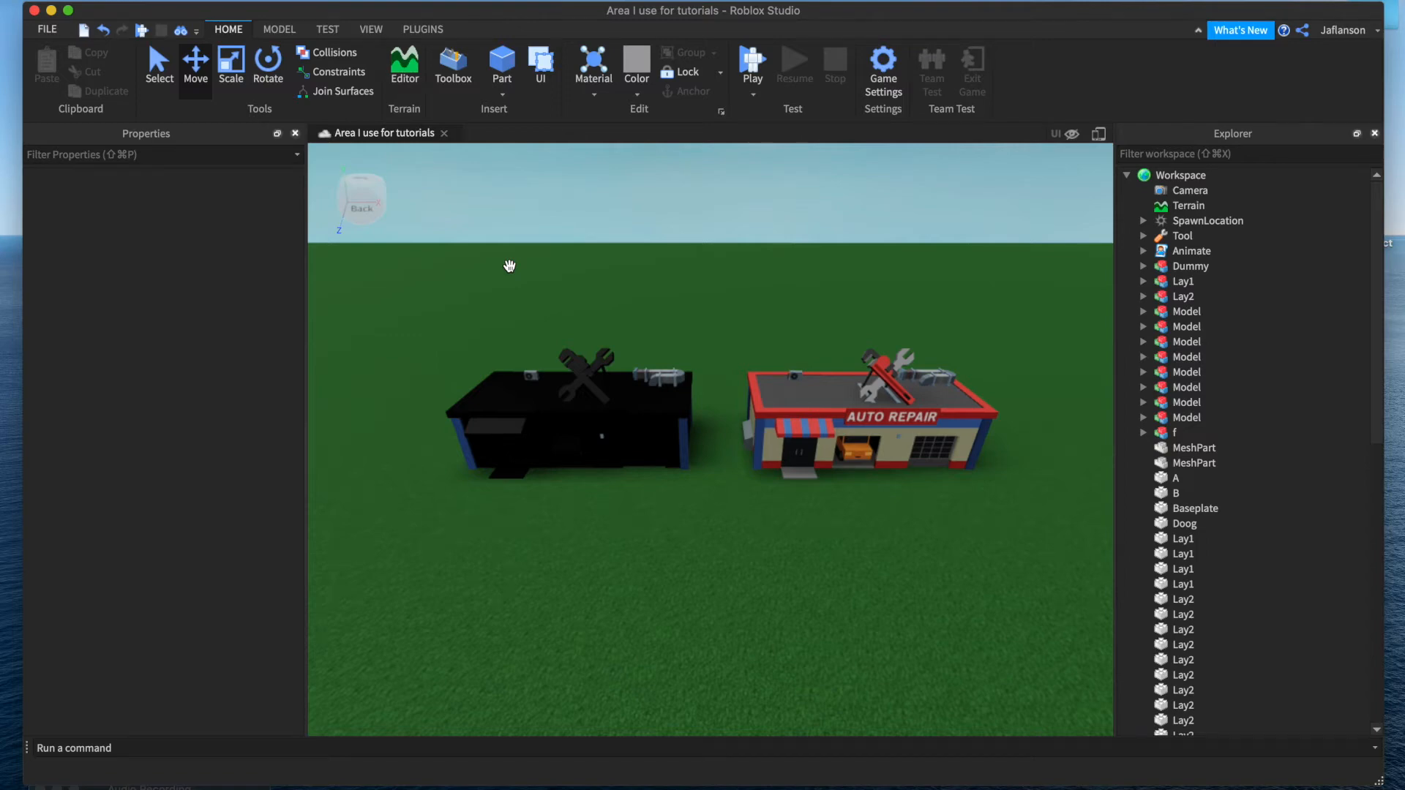
mouse_move(487, 316)
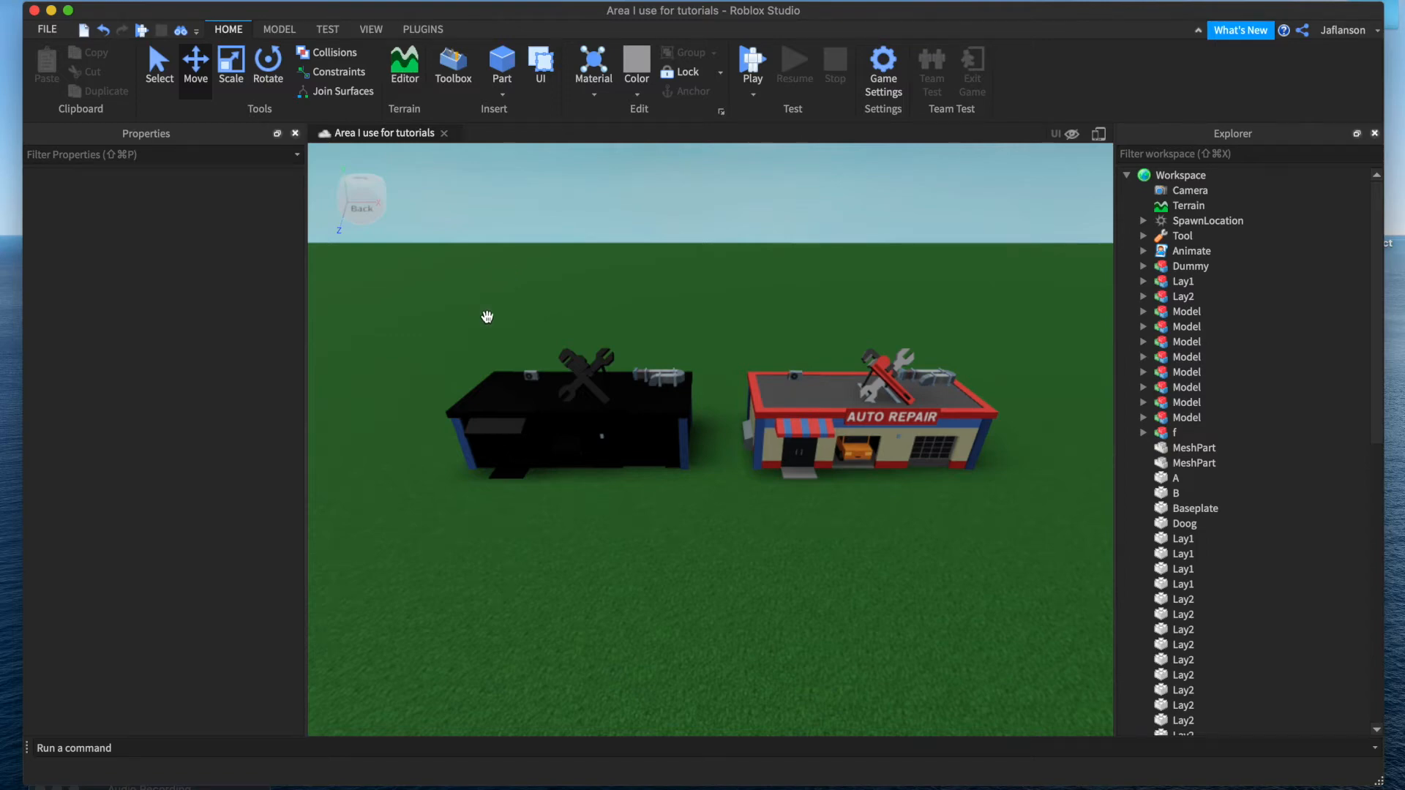
- Review the FBX Exporter settings for the Building_AutoRepair model in Unity
click(562, 392)
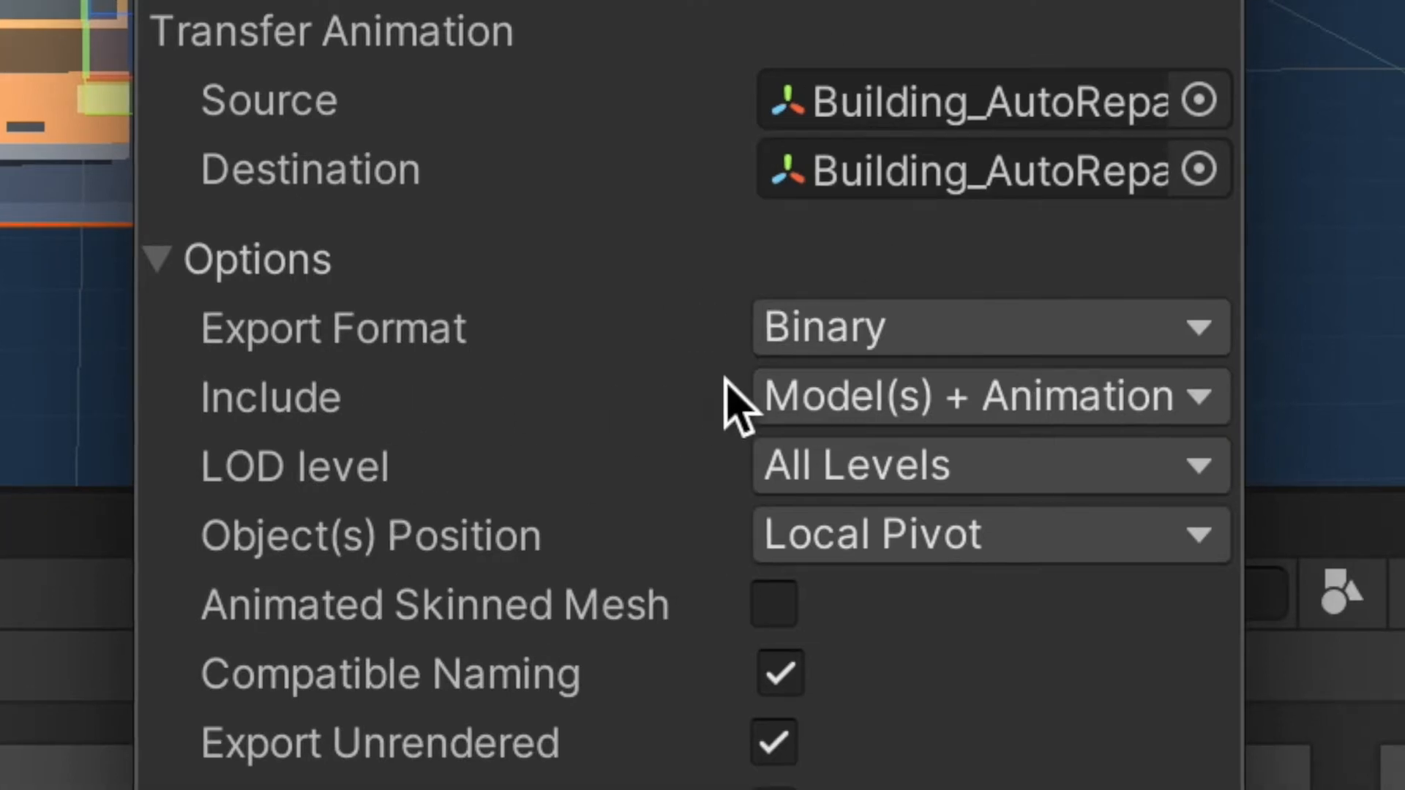
click(917, 750)
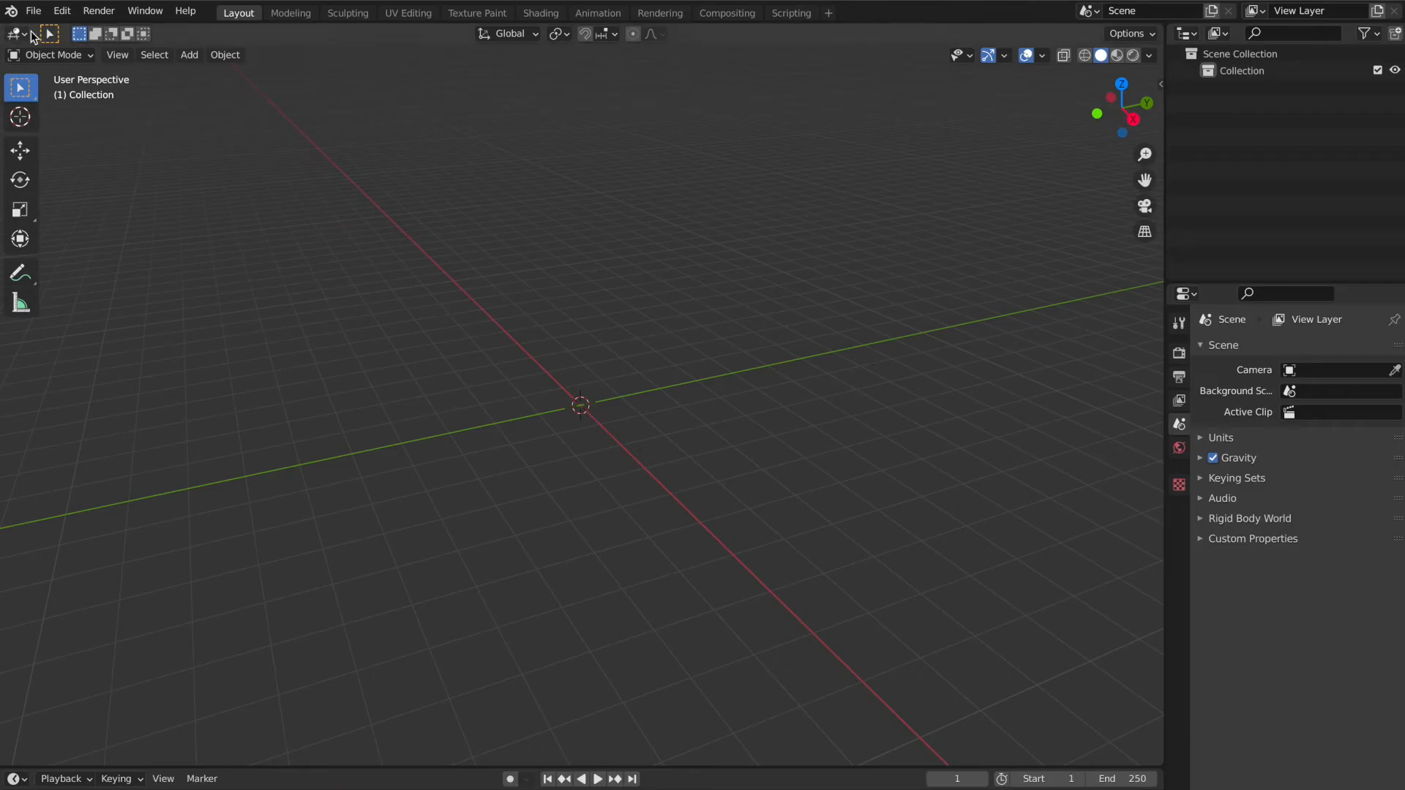
- Import the building FBX into Blender and switch to Vertex Paint mode
click(34, 10)
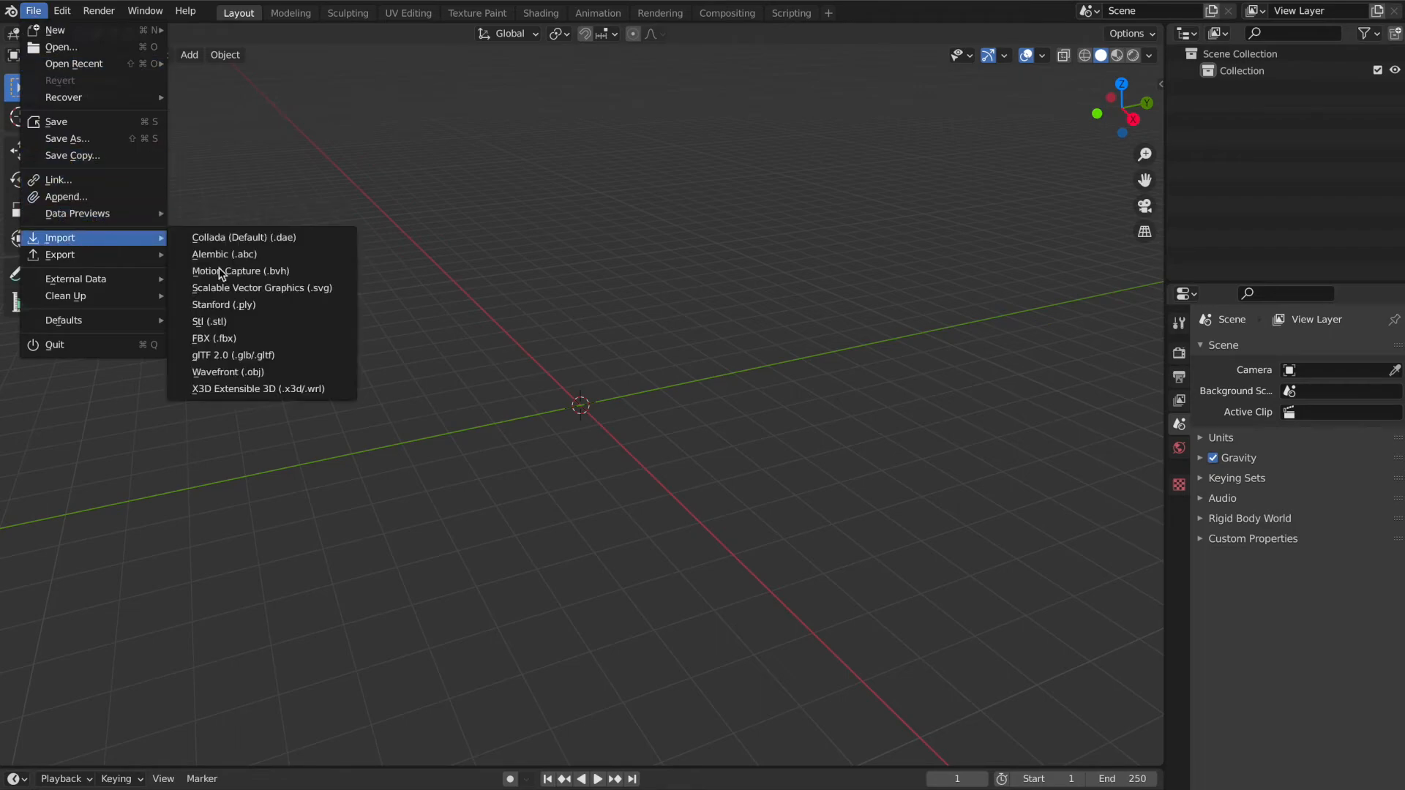
click(214, 338)
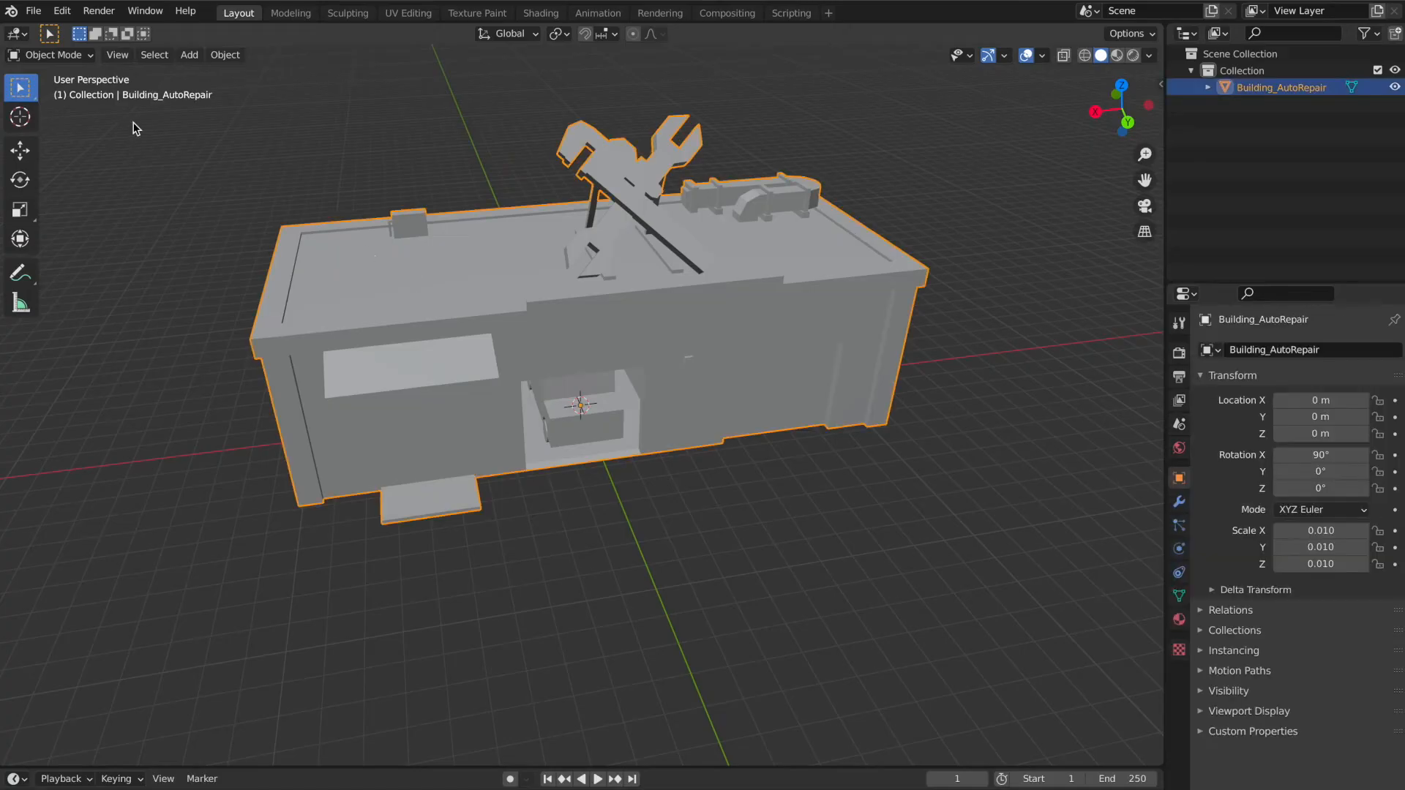
click(56, 54)
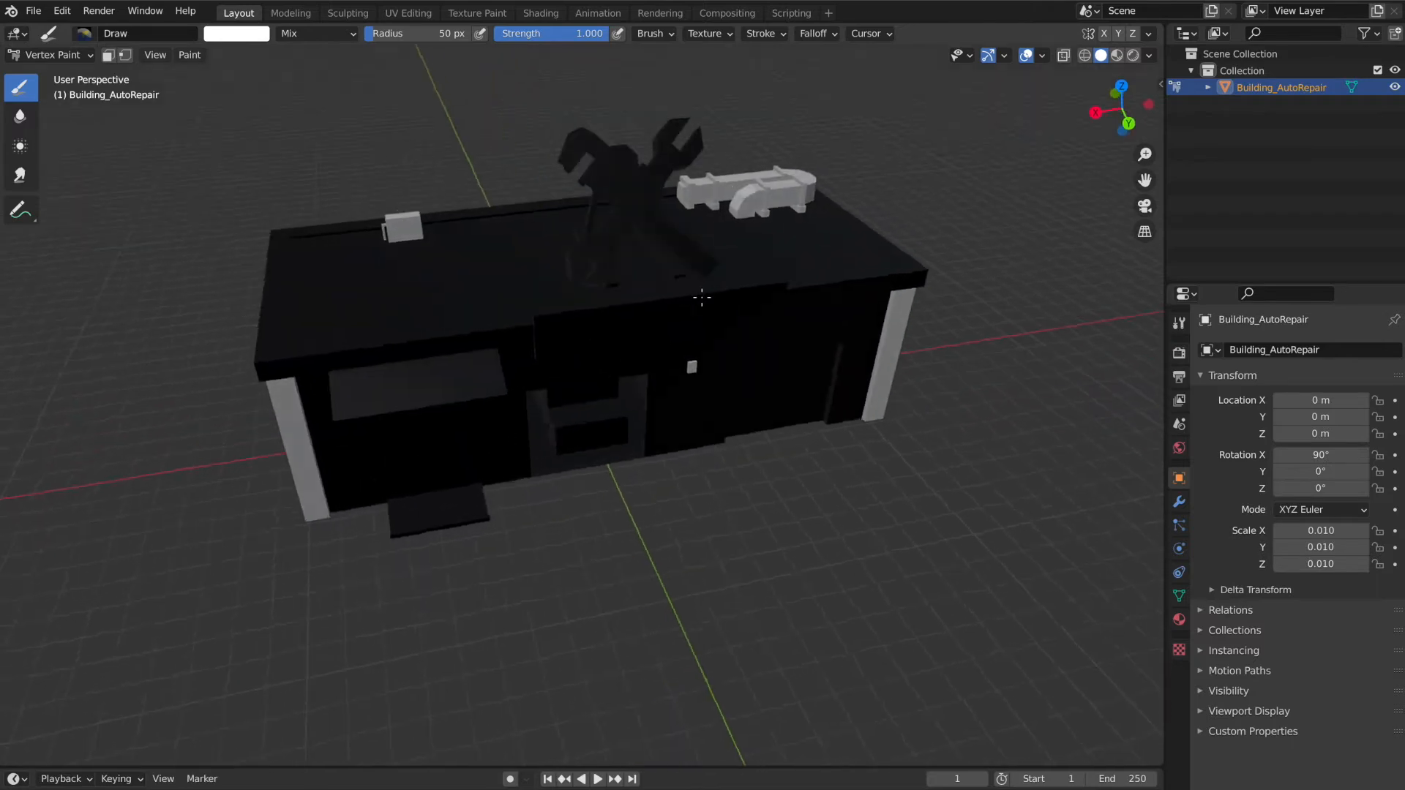
drag(699, 296, 670, 293)
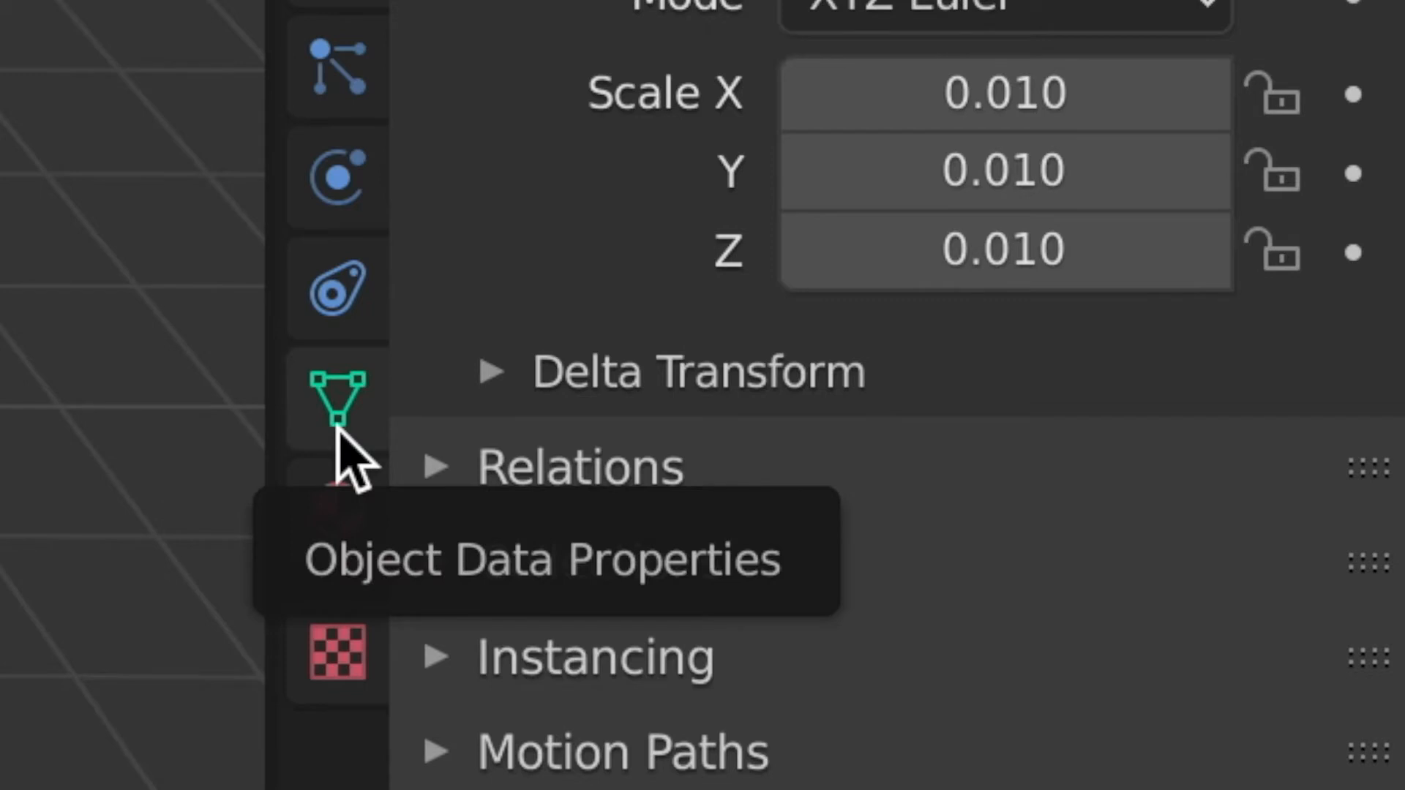
- Remove the building's vertex colour layer in Object Data Properties
click(338, 401)
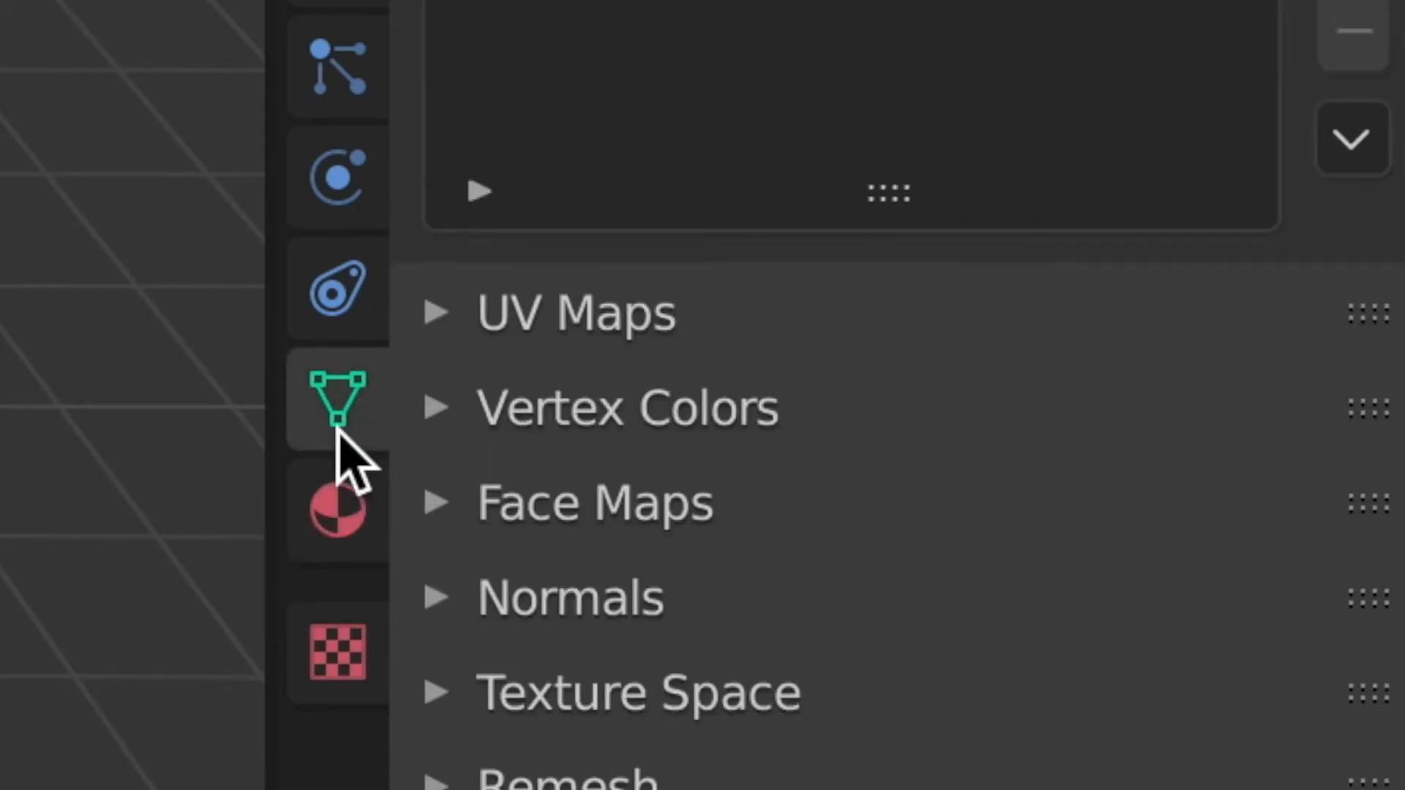
click(438, 408)
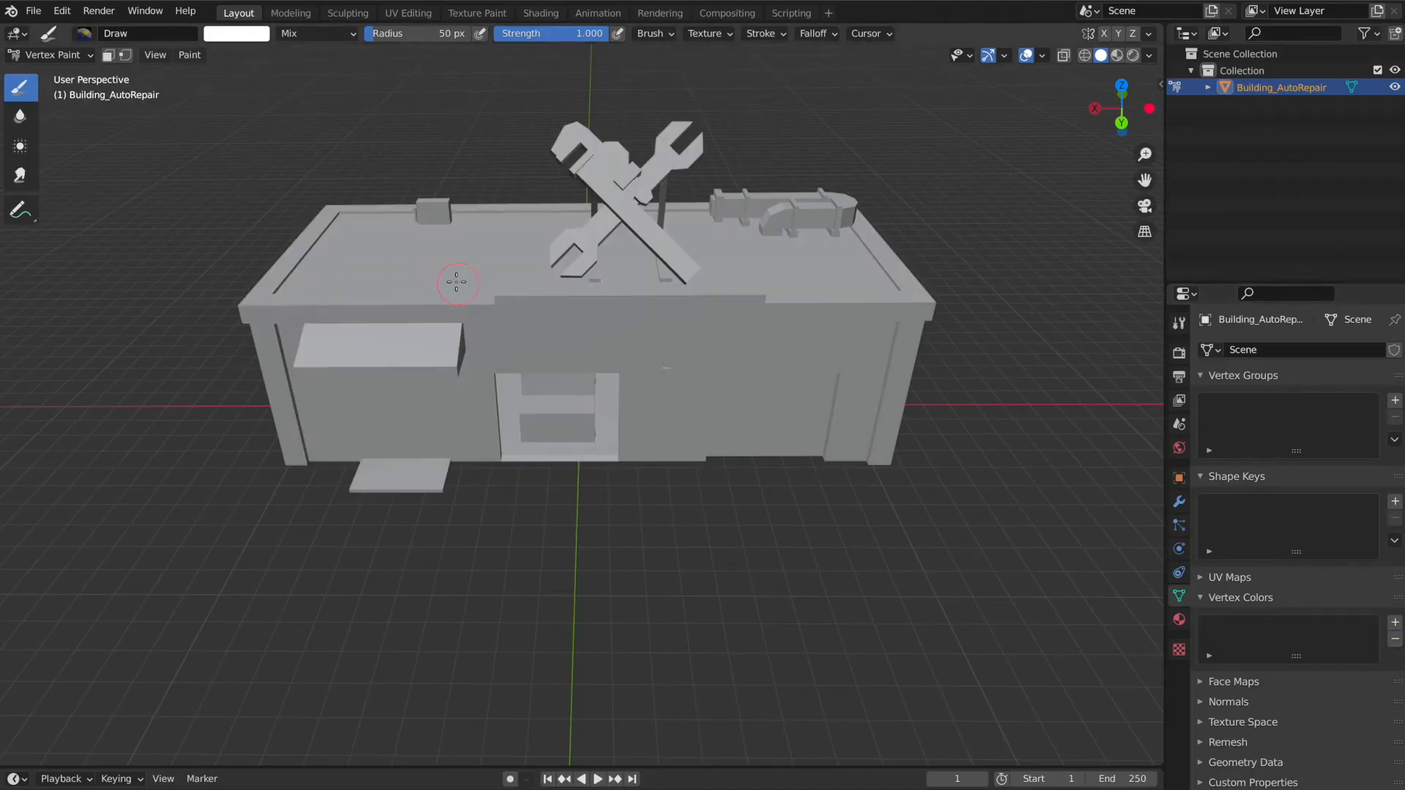
- Switch to Texture Paint mode to show the building's colours
click(52, 54)
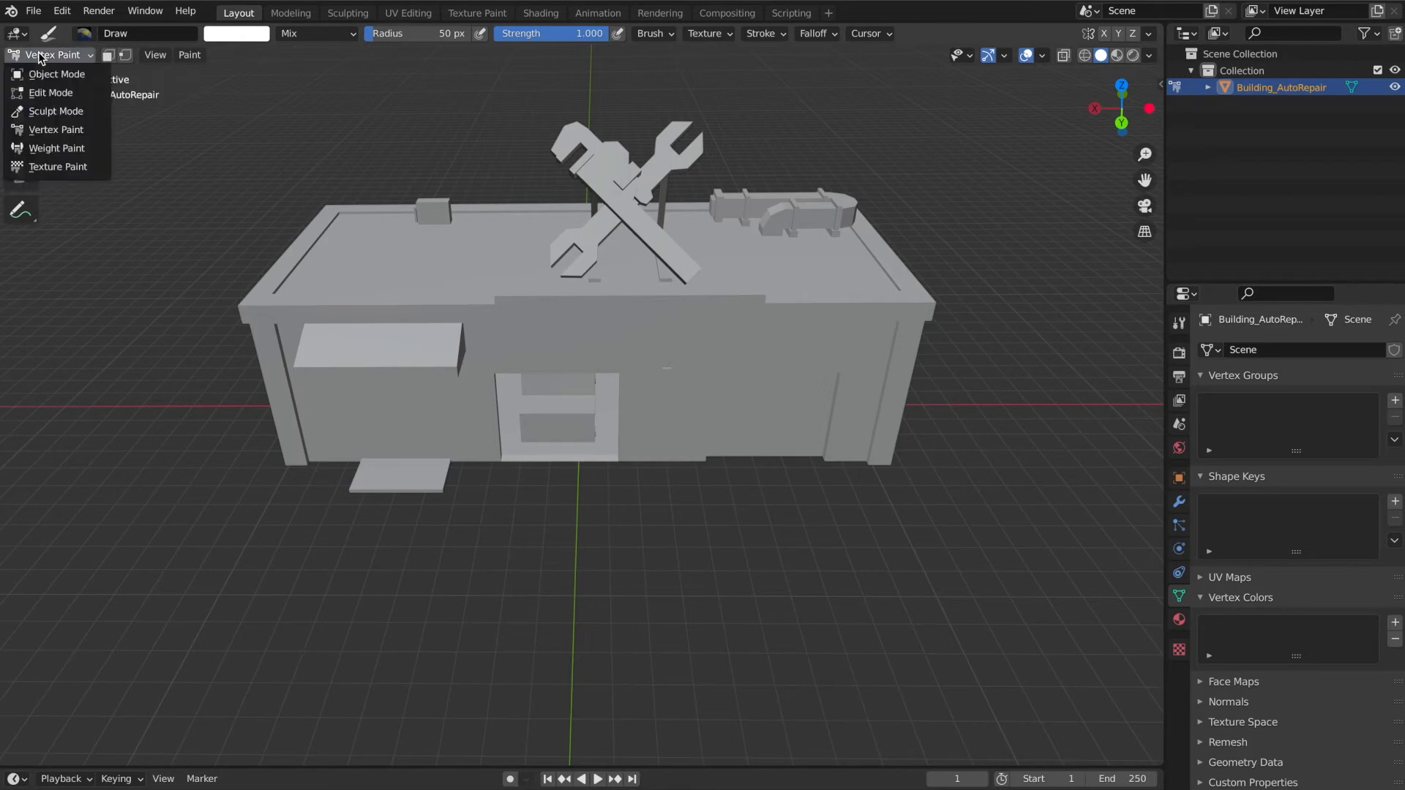
click(57, 166)
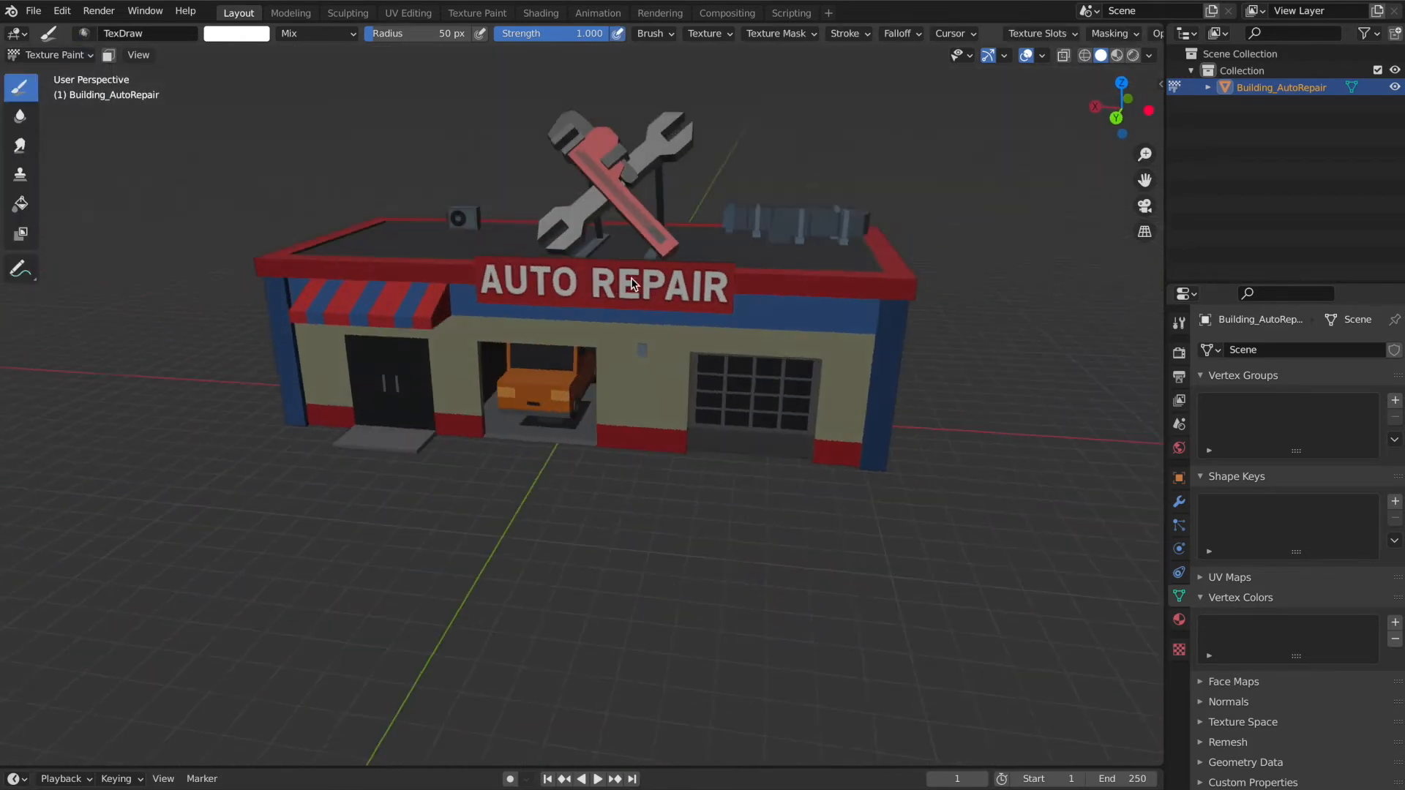
- Export the building as an FBX file named AutoClean
click(34, 10)
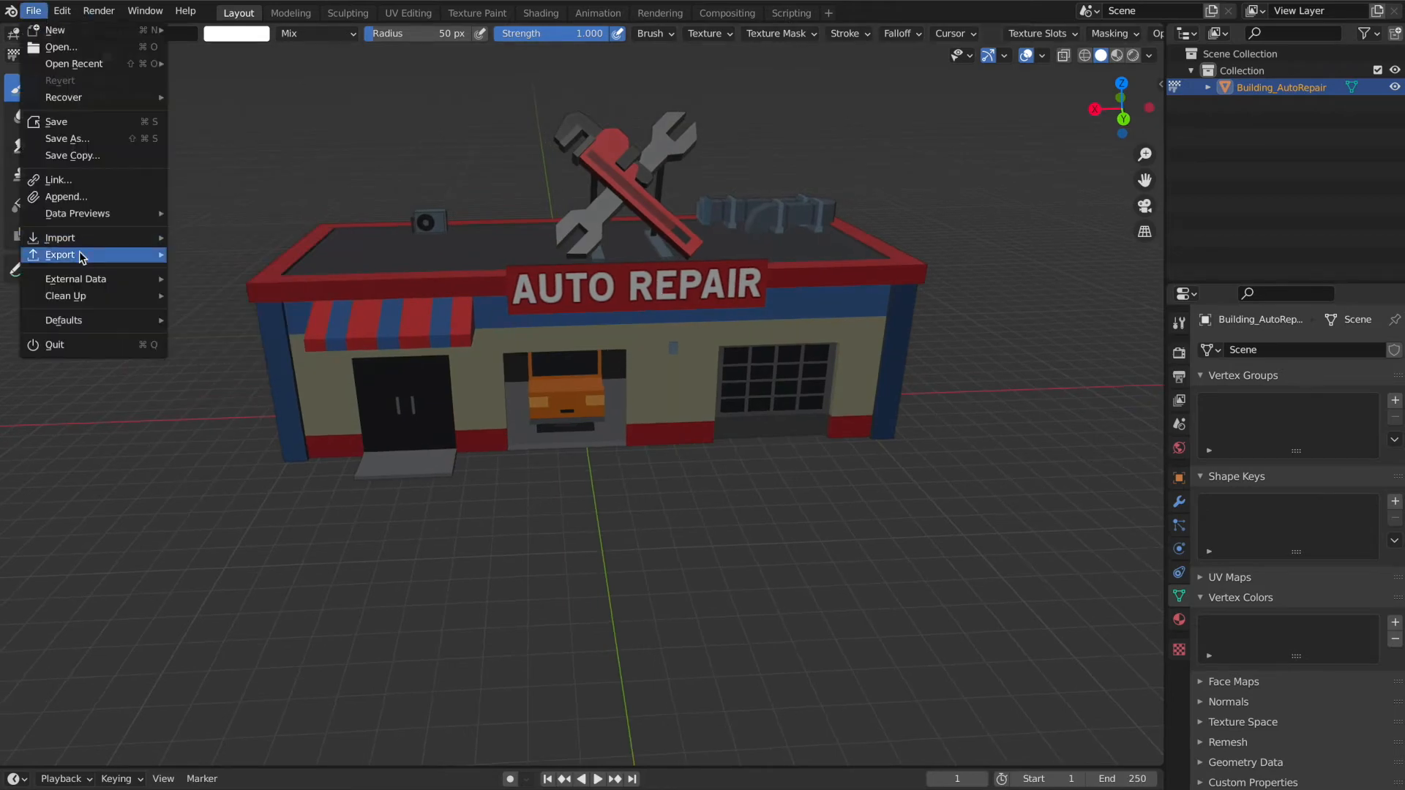
click(60, 255)
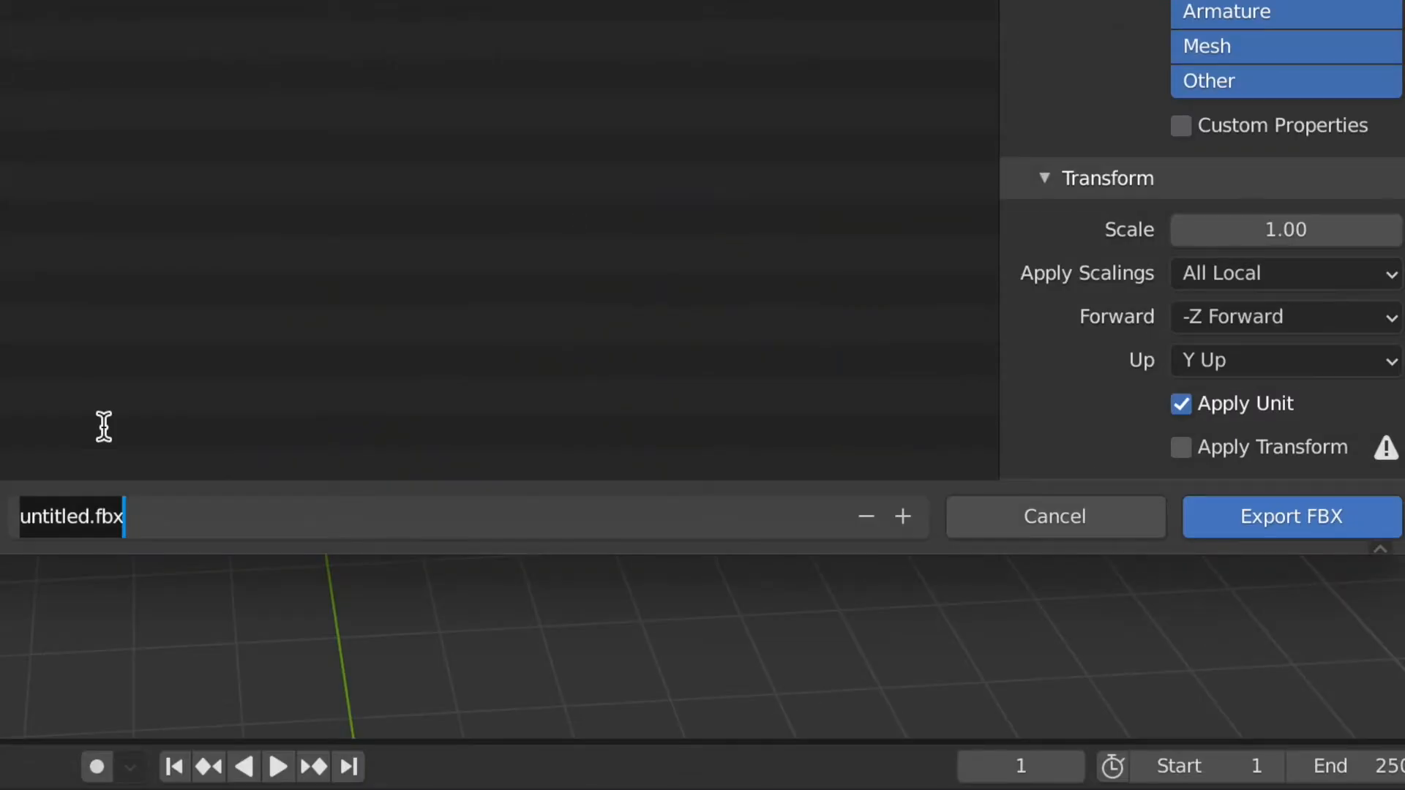
text(AutoClean)
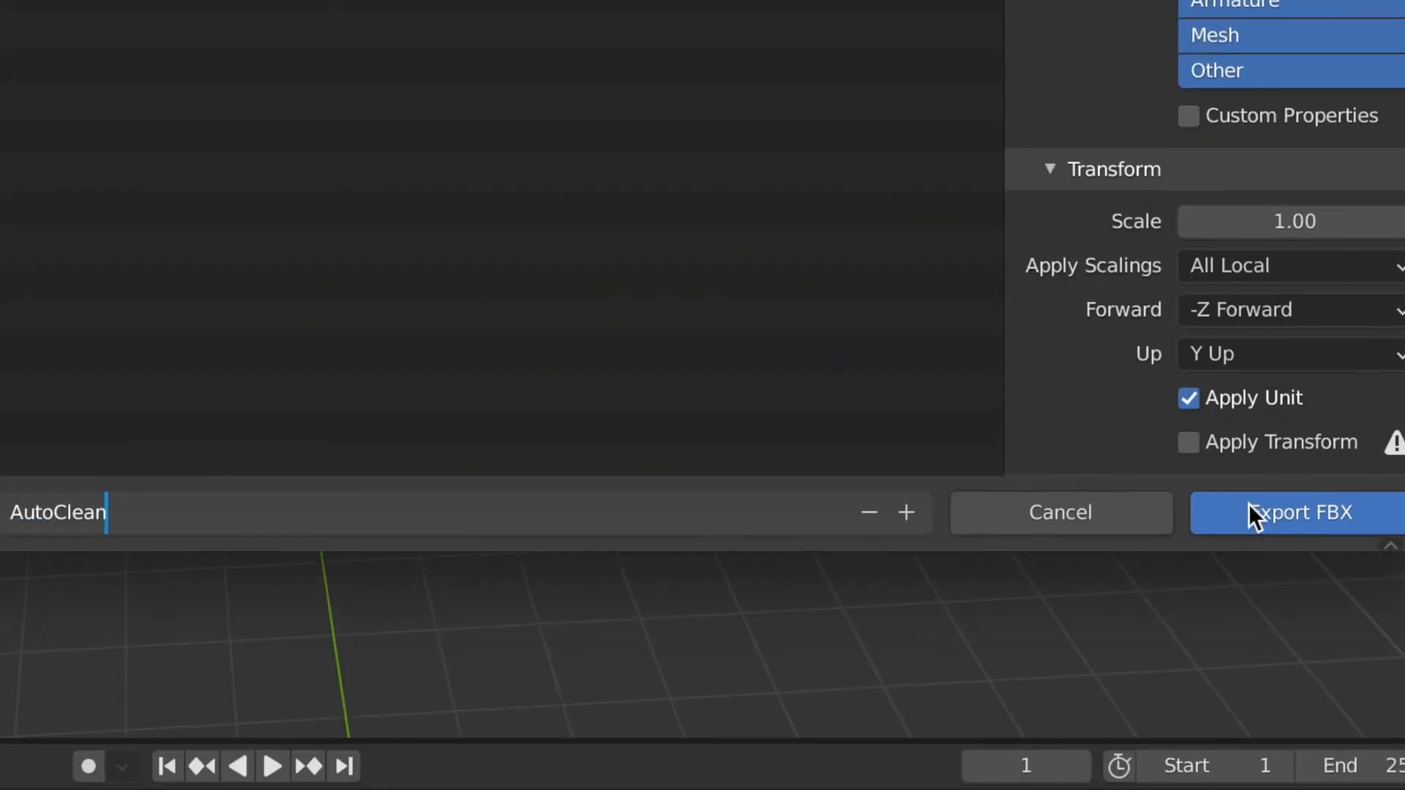
click(1318, 513)
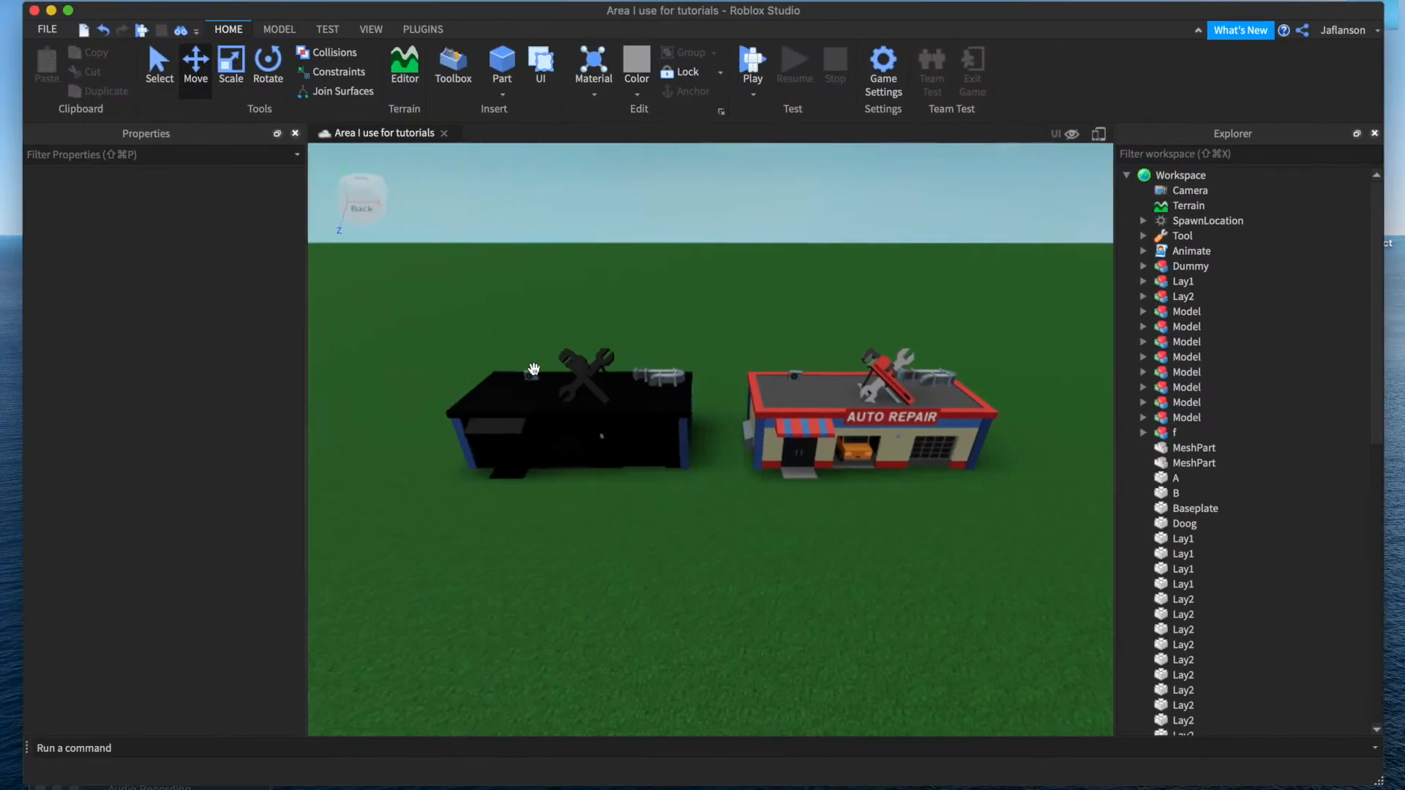
- Insert a MeshPart into Workspace and import the AutoClean FBX, accepting the resize prompts
right_click(1177, 174)
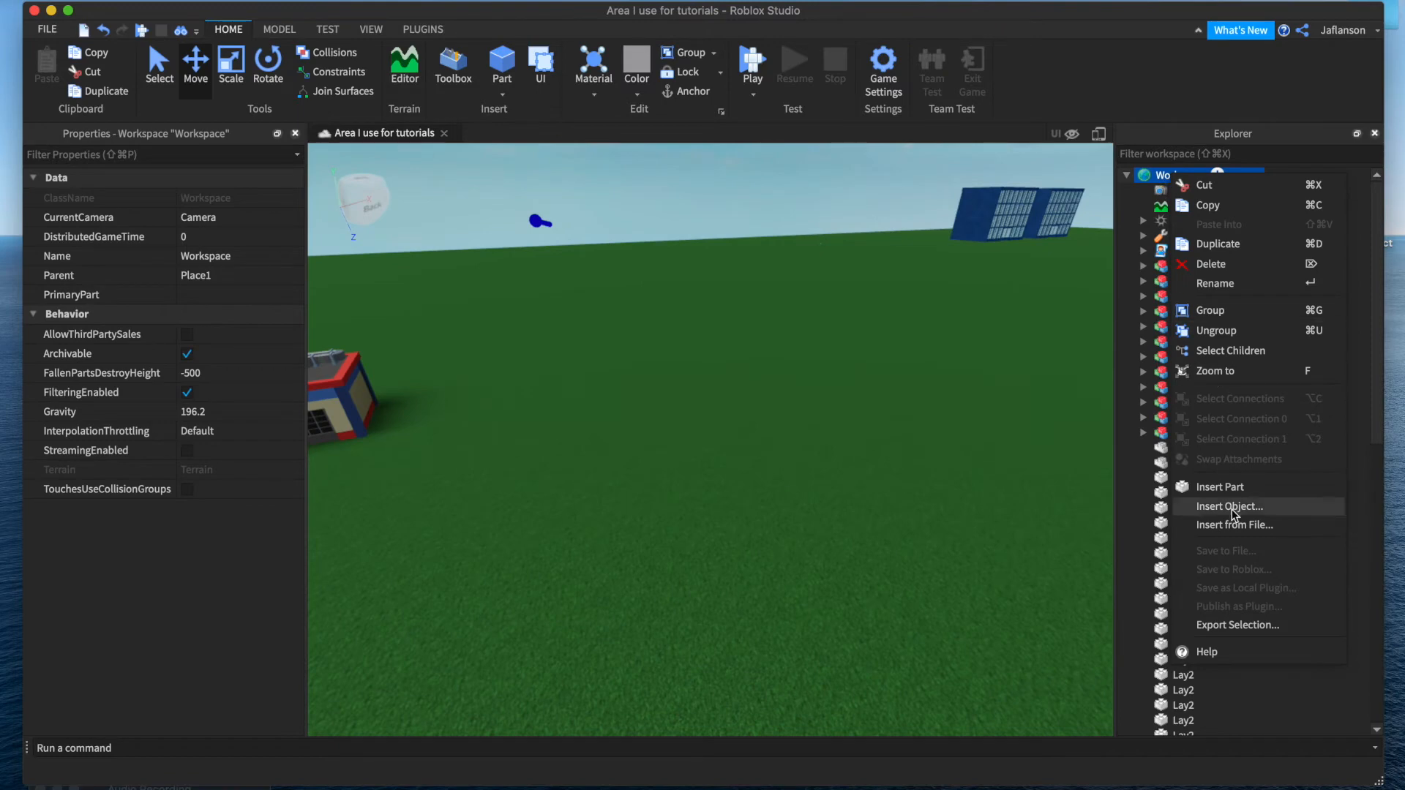
click(1228, 506)
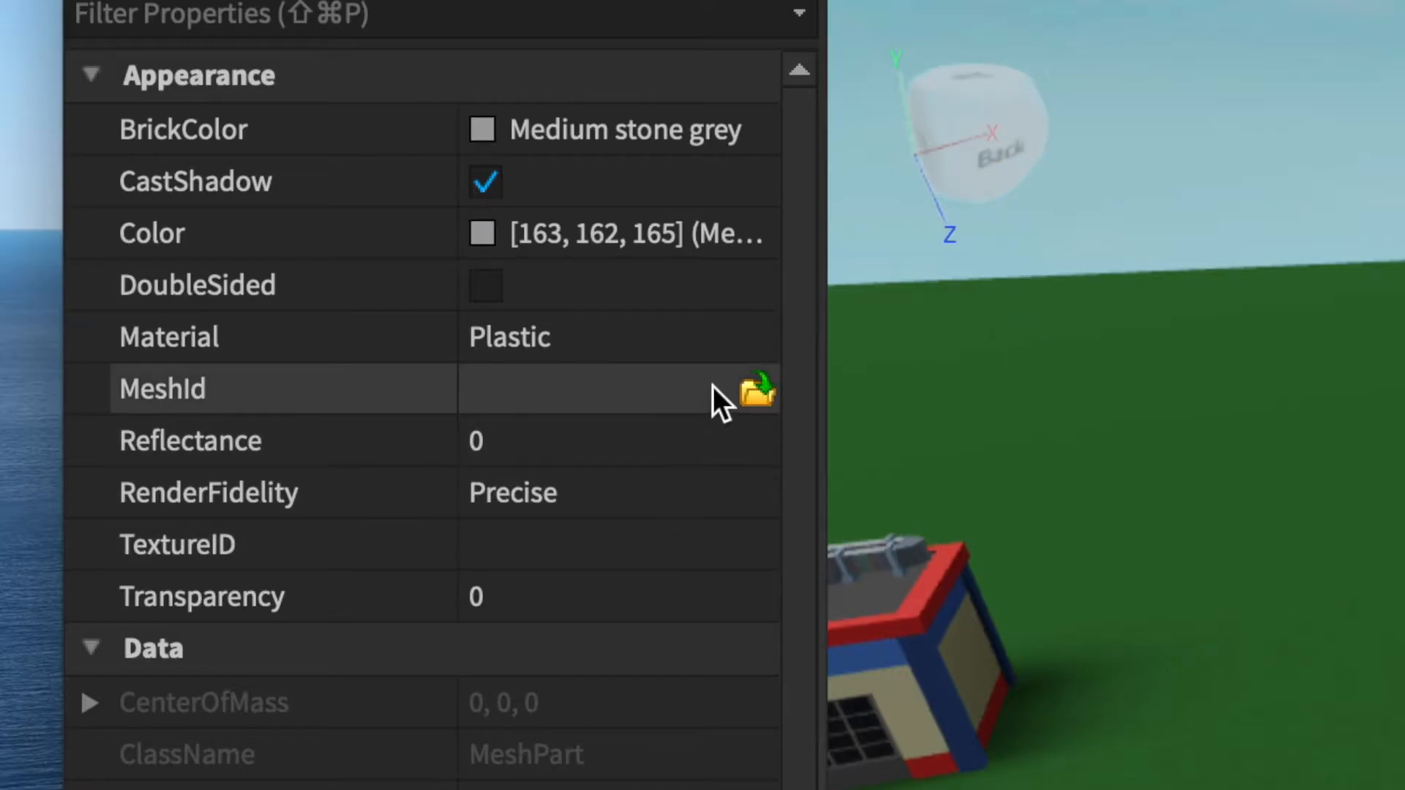
click(757, 392)
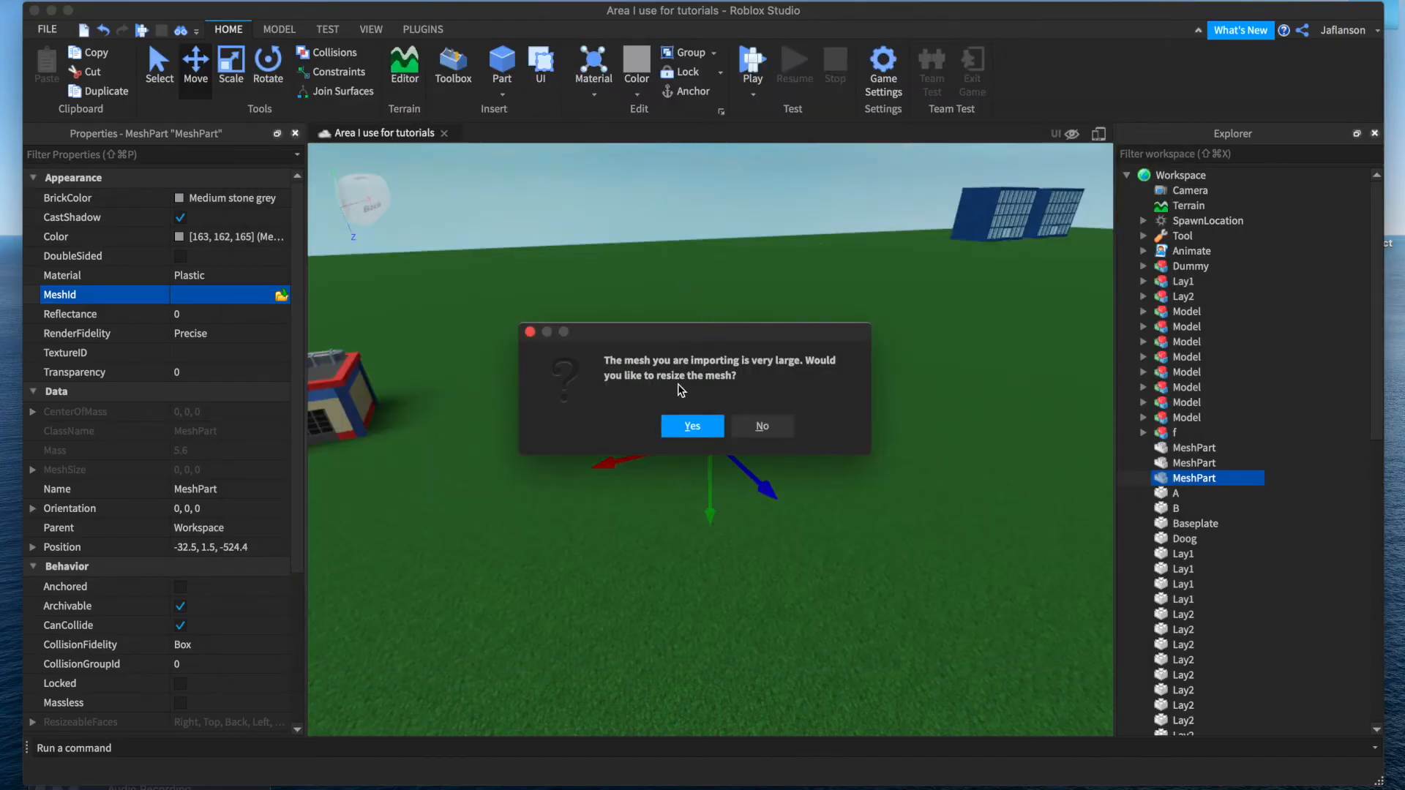
click(691, 425)
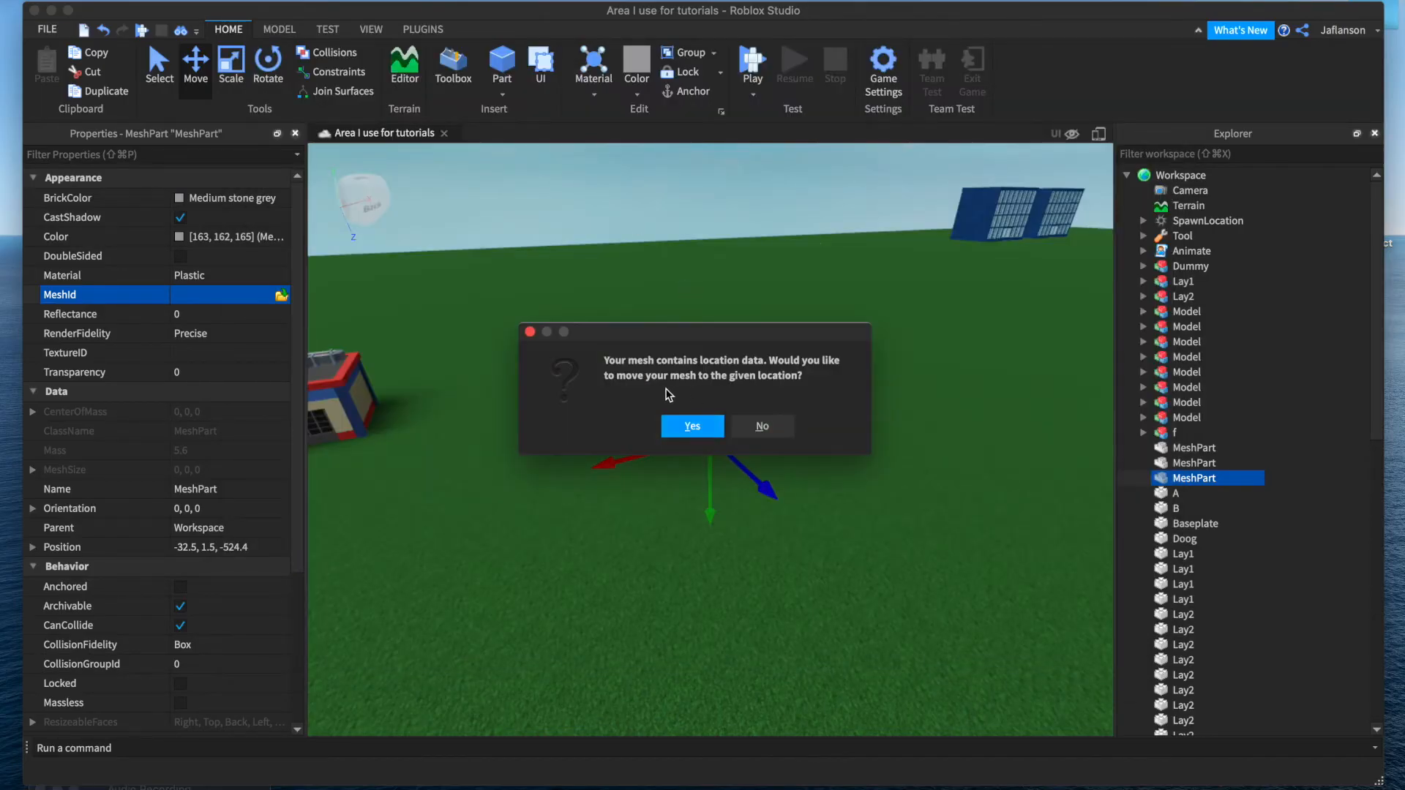
click(691, 426)
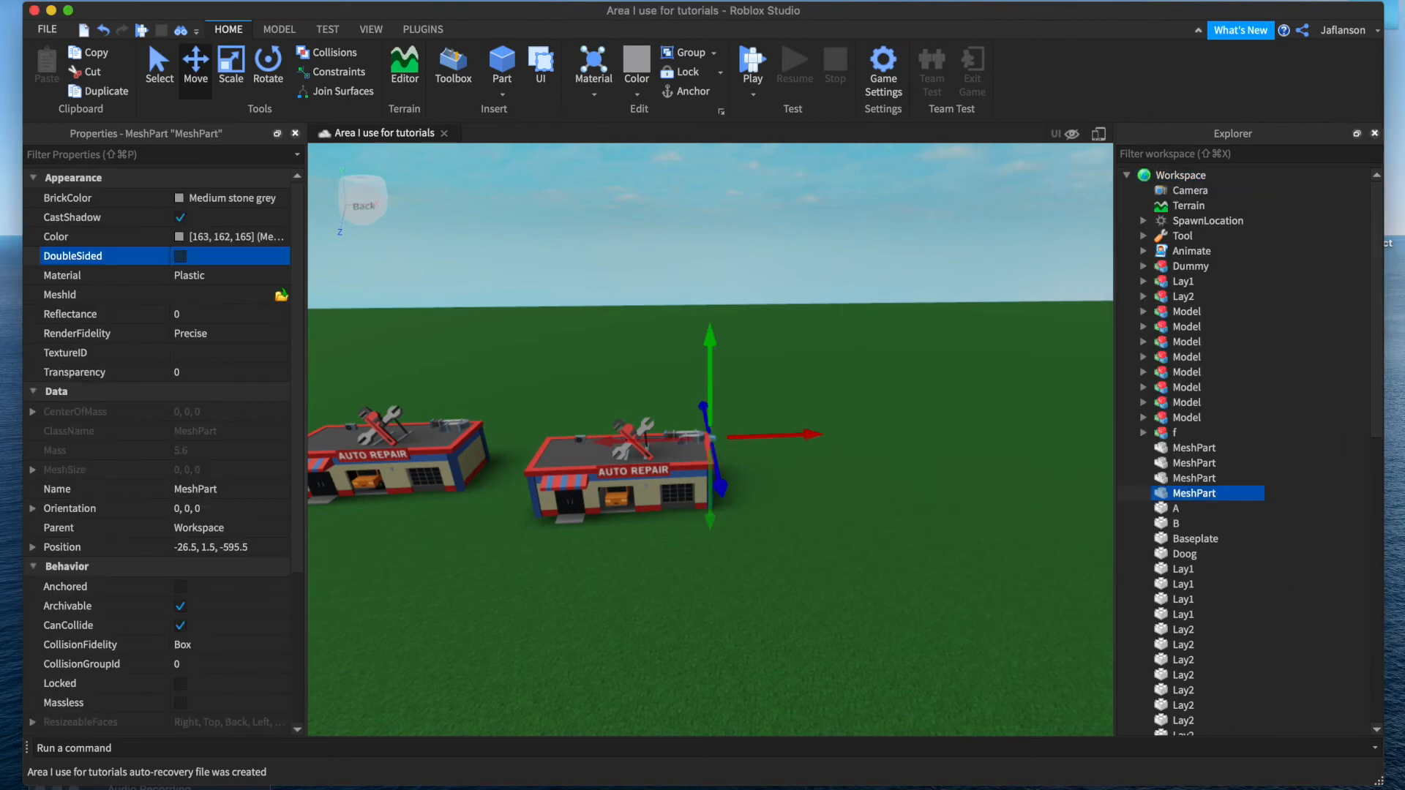
- Place a MeshPart on open ground, import the original building mesh and set it beside the coloured one
drag(713, 436, 857, 436)
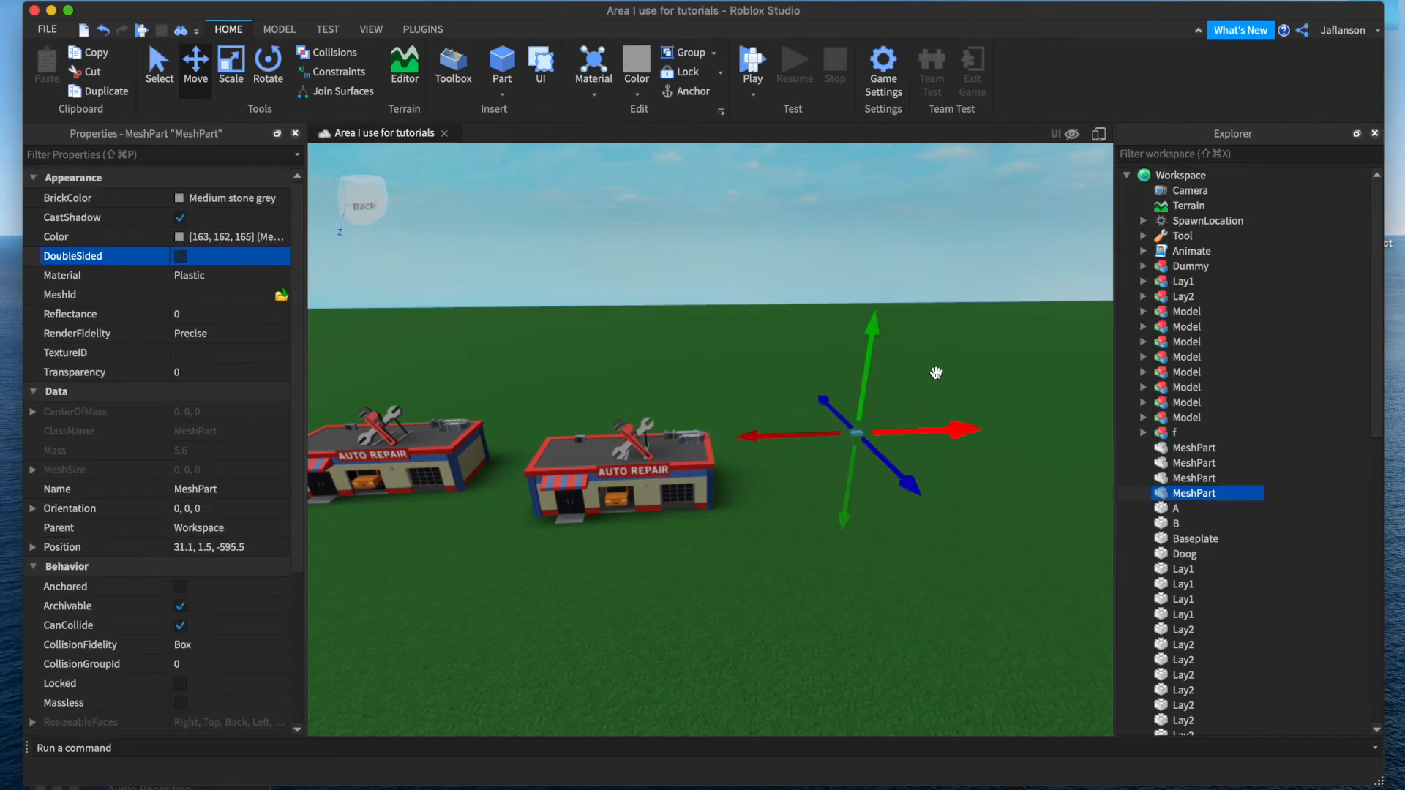
click(281, 294)
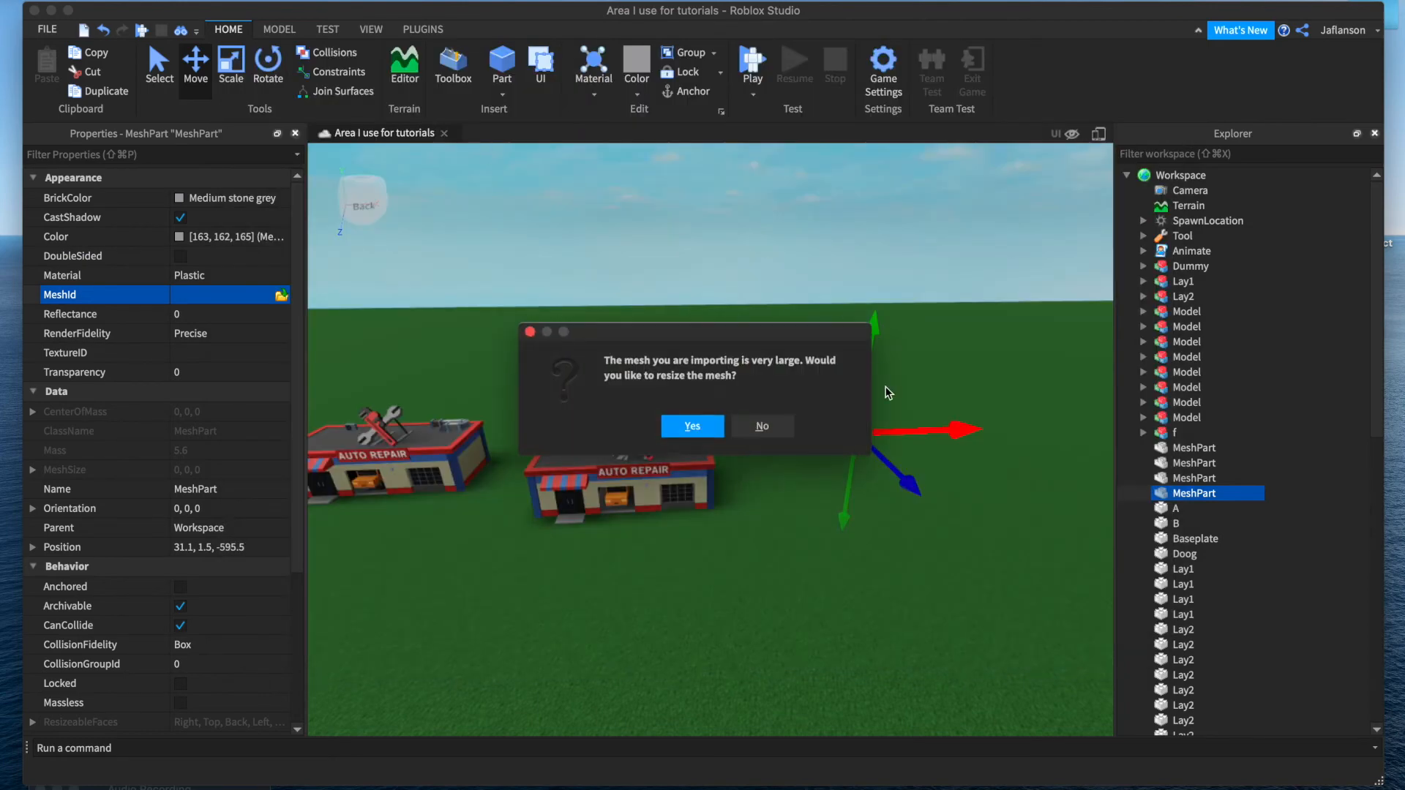
click(691, 426)
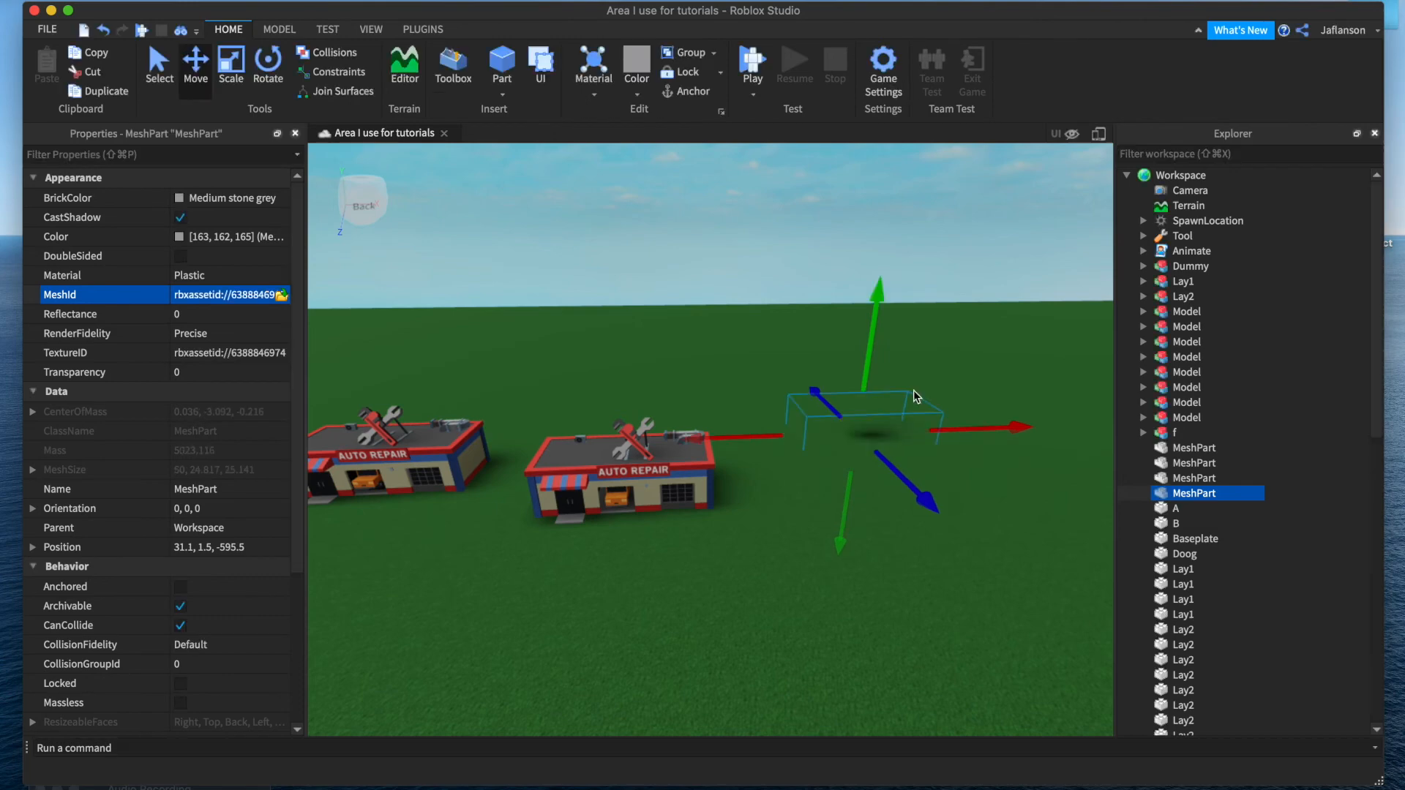
drag(913, 397, 807, 499)
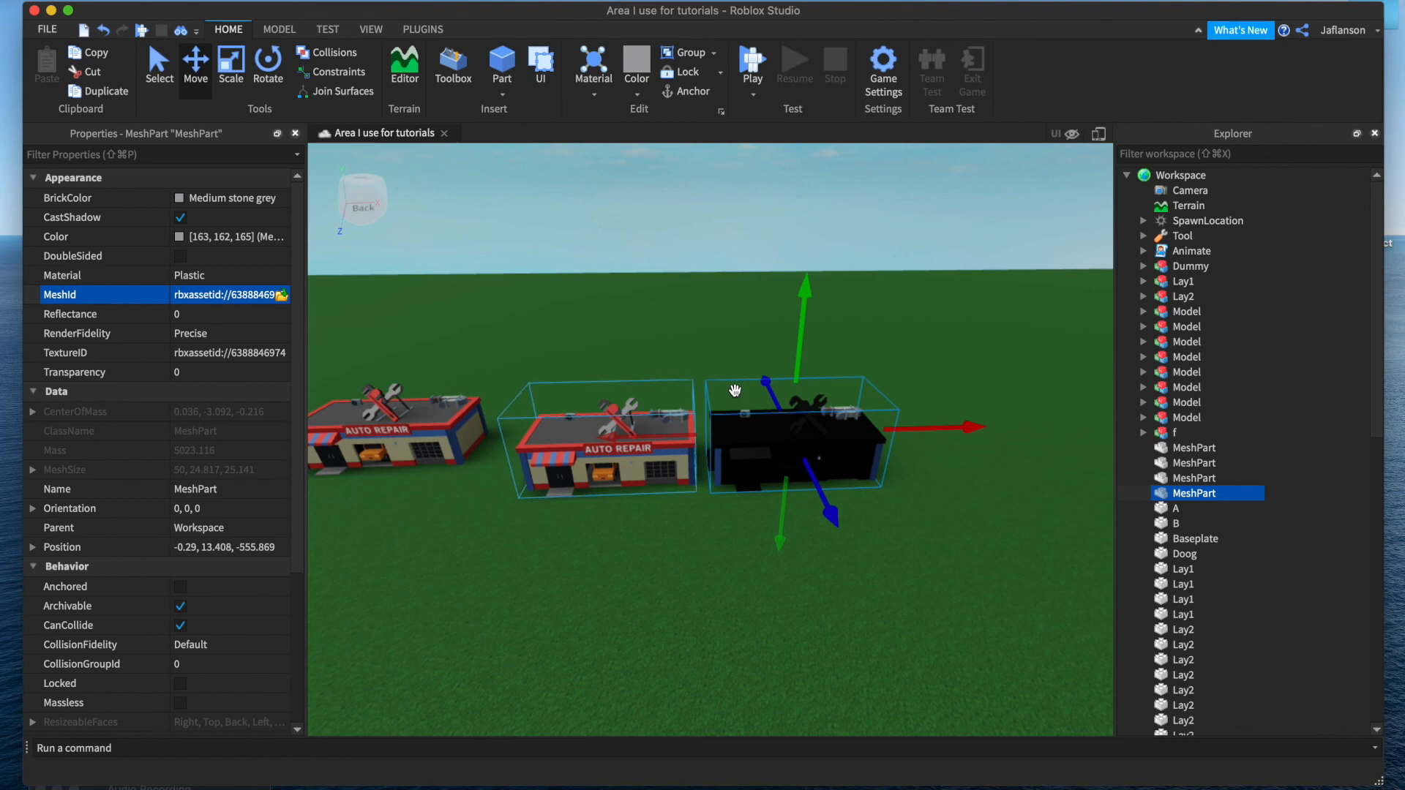
mouse_move(584, 385)
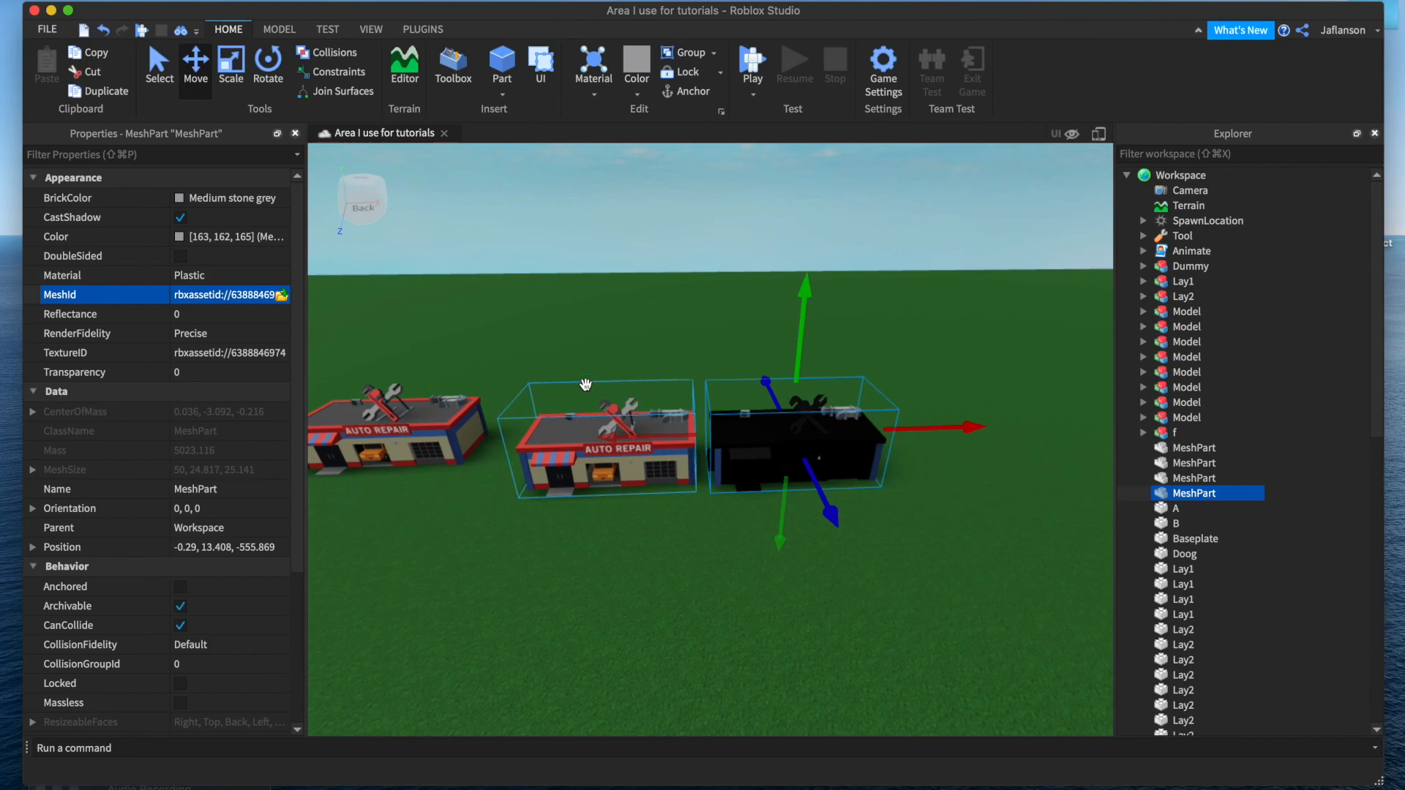